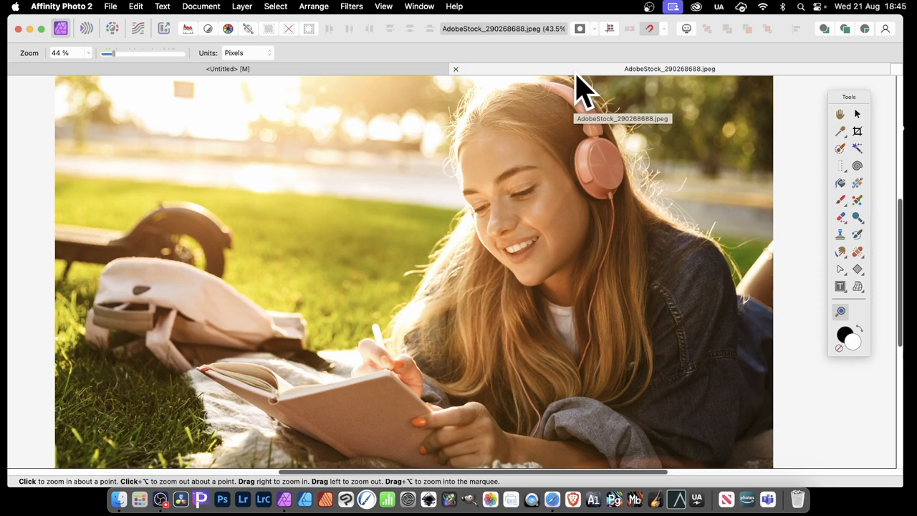
mouse_move(591, 79)
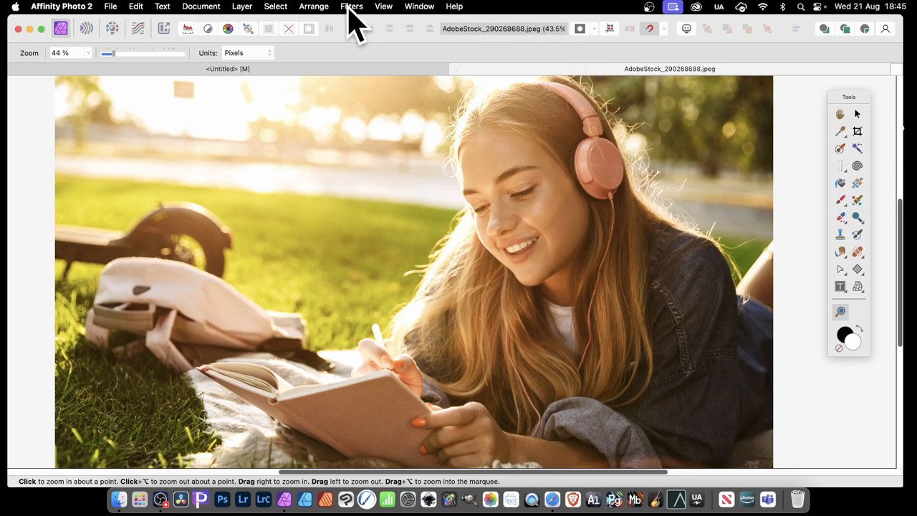
- Reveal the Filters > Colours list containing Procedural Texture
click(351, 6)
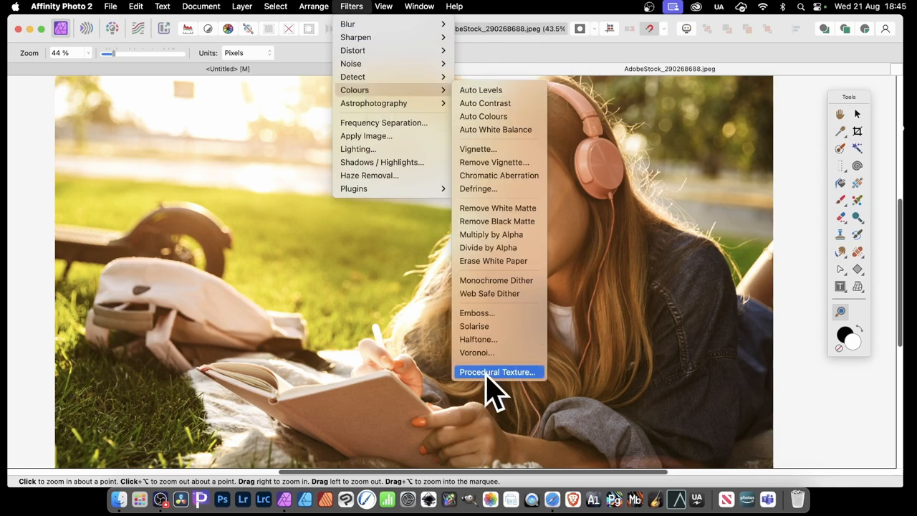
- Start a Procedural Texture filter with red, green and blue channel equations added
click(496, 371)
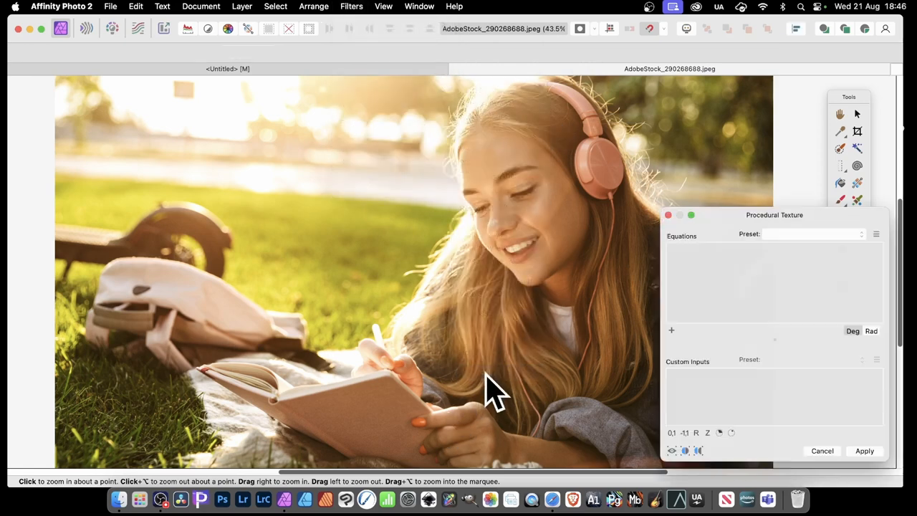
drag(774, 214, 600, 109)
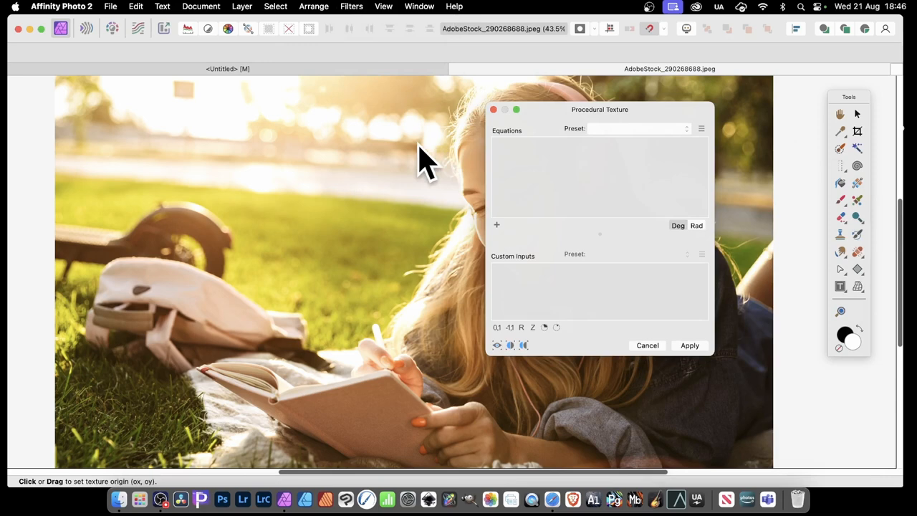
mouse_move(502, 244)
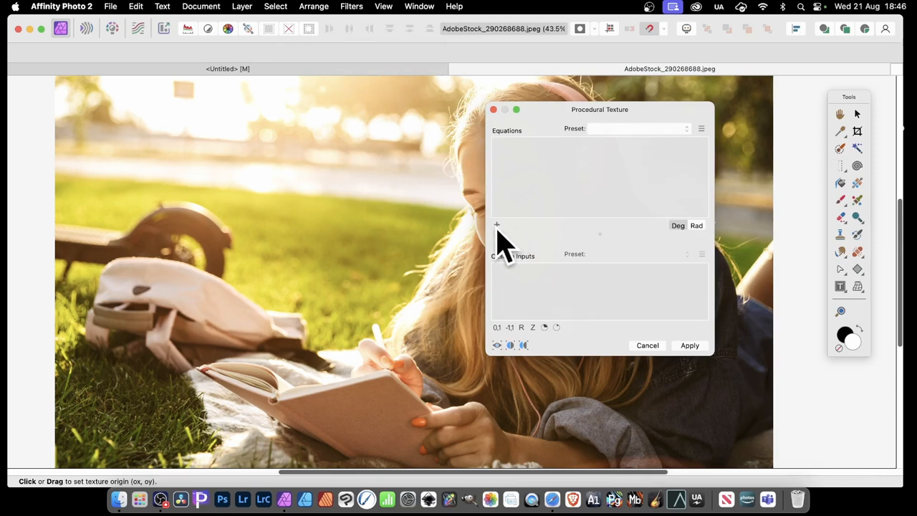
click(497, 225)
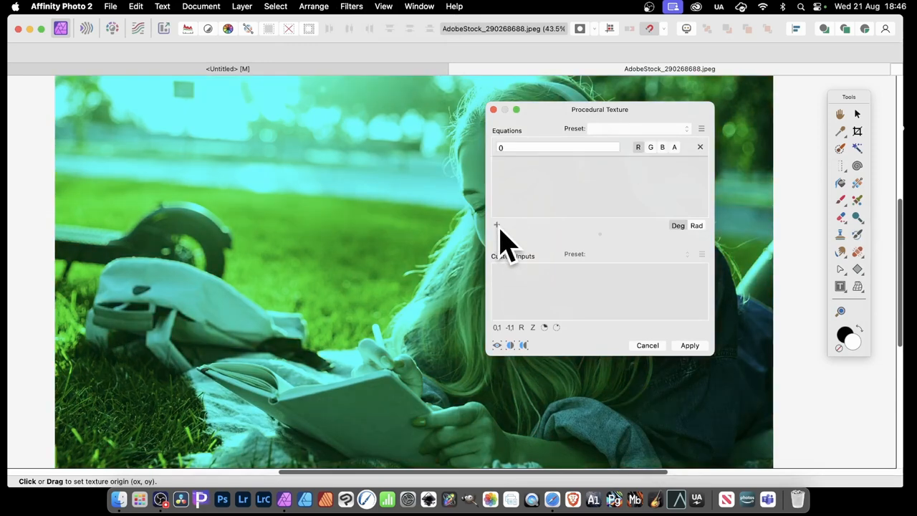
click(497, 225)
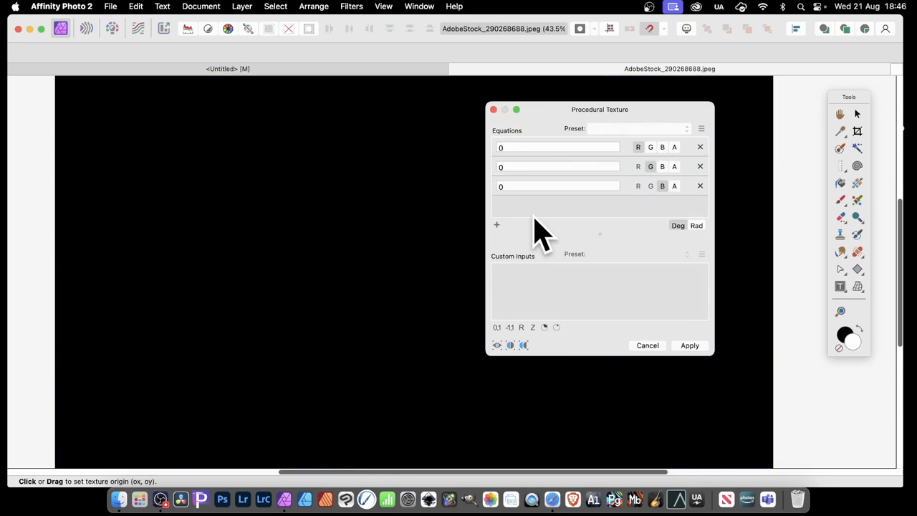
mouse_move(634, 166)
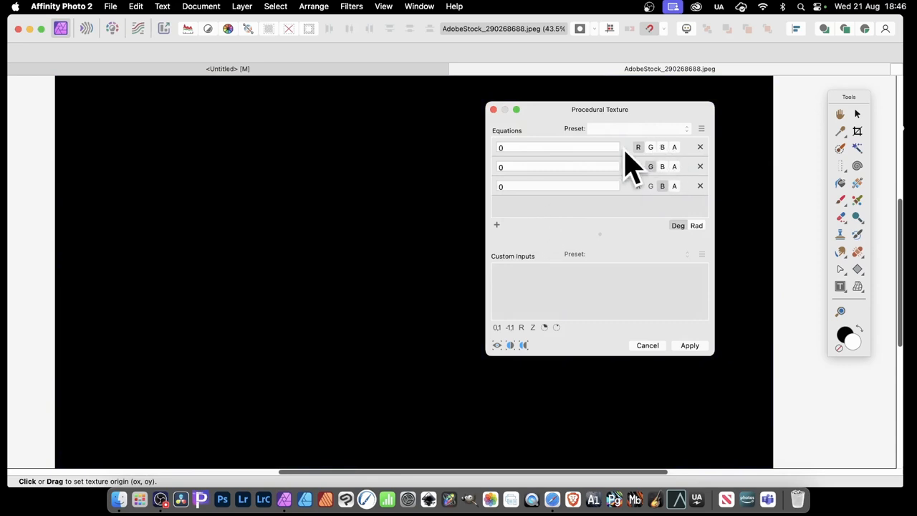
mouse_move(654, 204)
text(R)
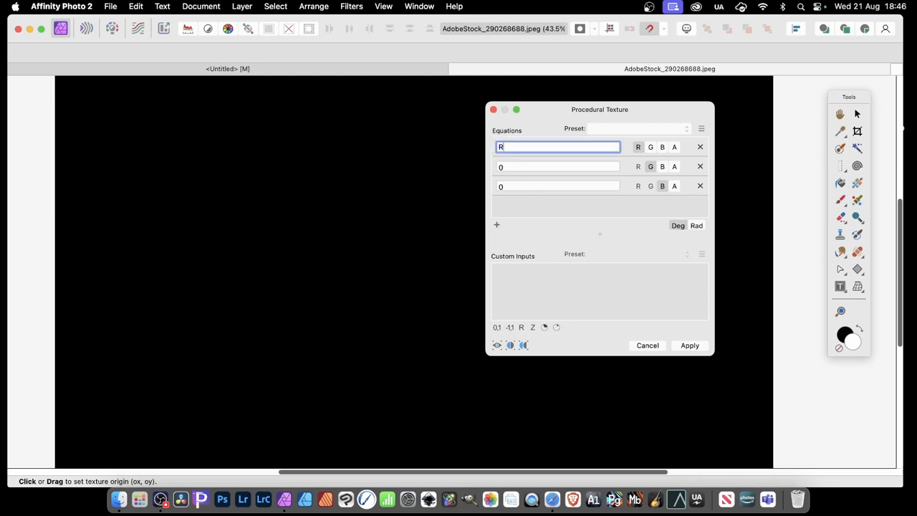
- Set the green and blue equations to G and B, restoring the photo's original colours
click(558, 166)
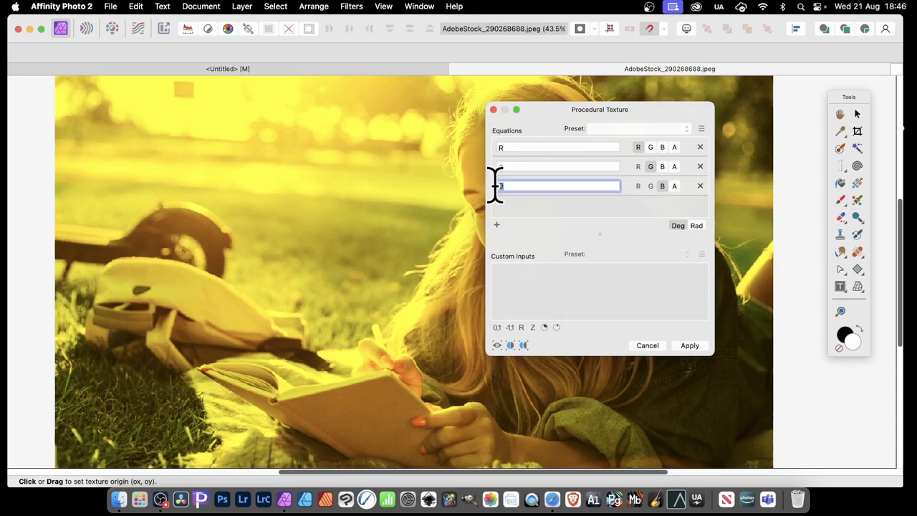
text(B)
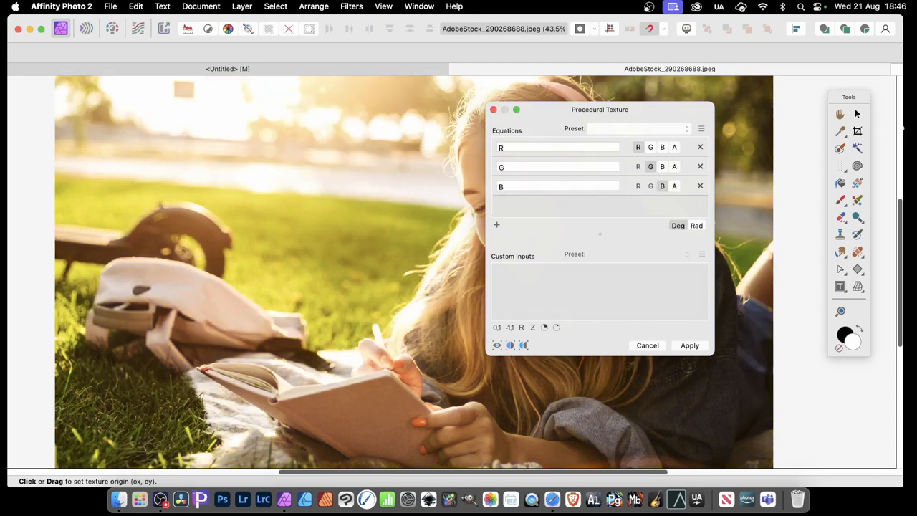
mouse_move(520, 193)
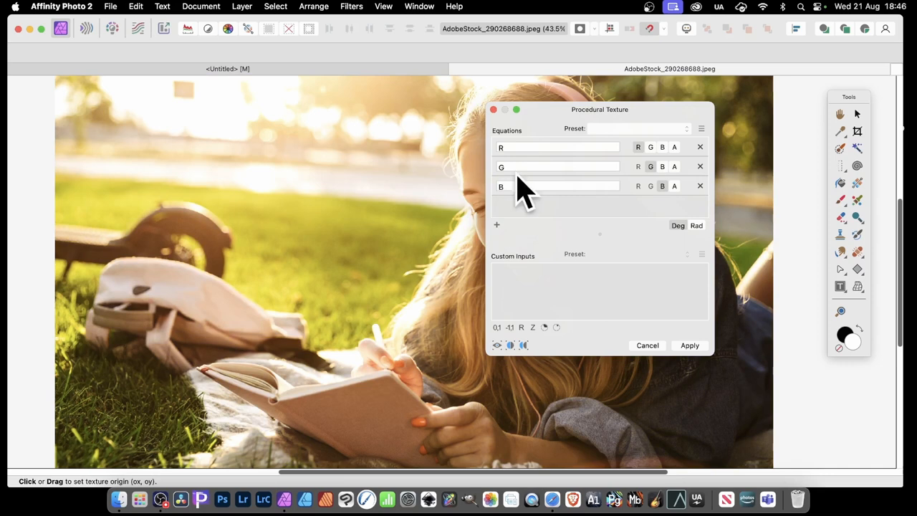
click(557, 147)
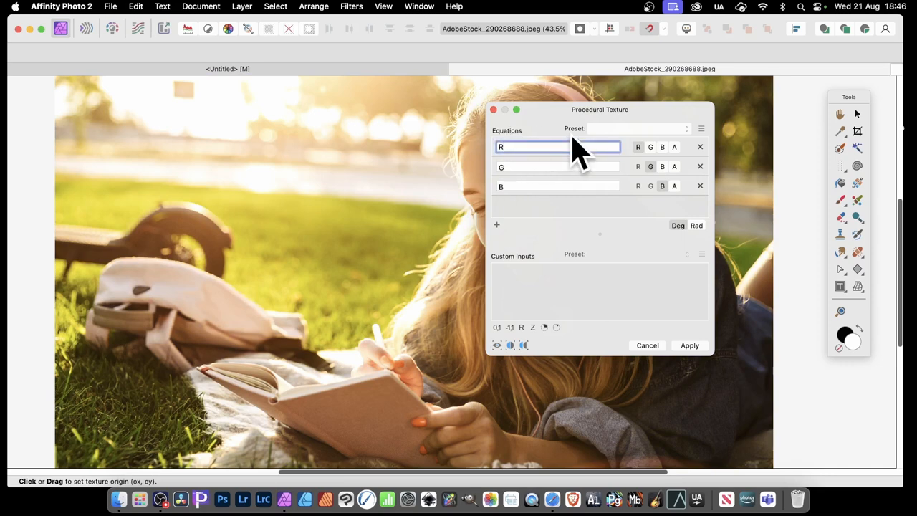
- Make the equations R+0.01, G+0.01 and B+0.01, showing a before/after split
text(+0)
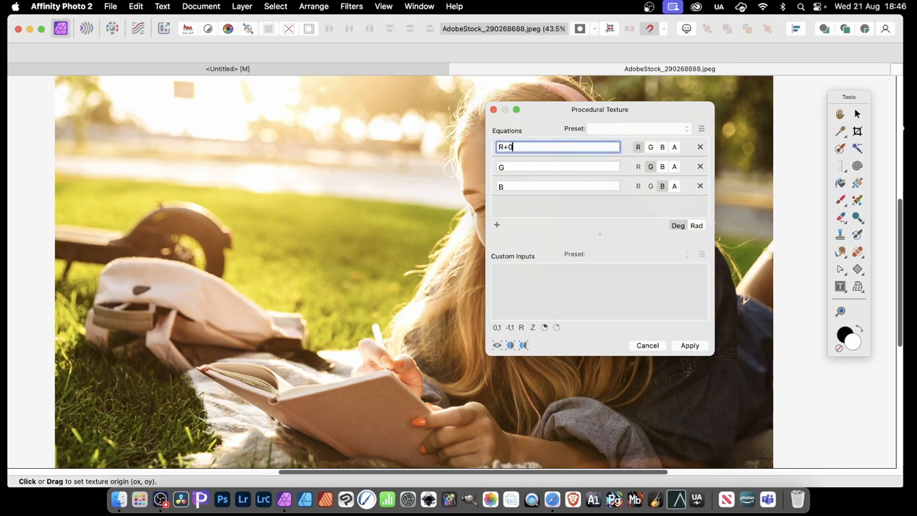
text(.01)
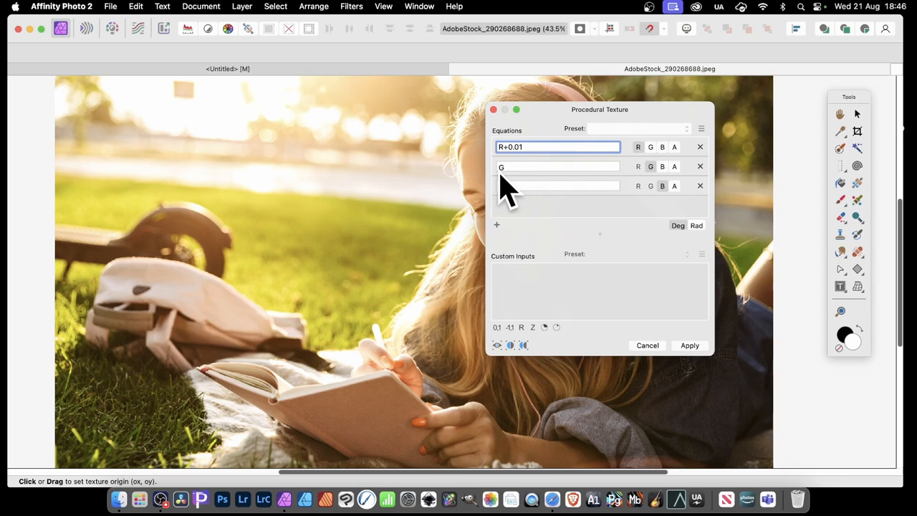
click(557, 166)
text(+0.01)
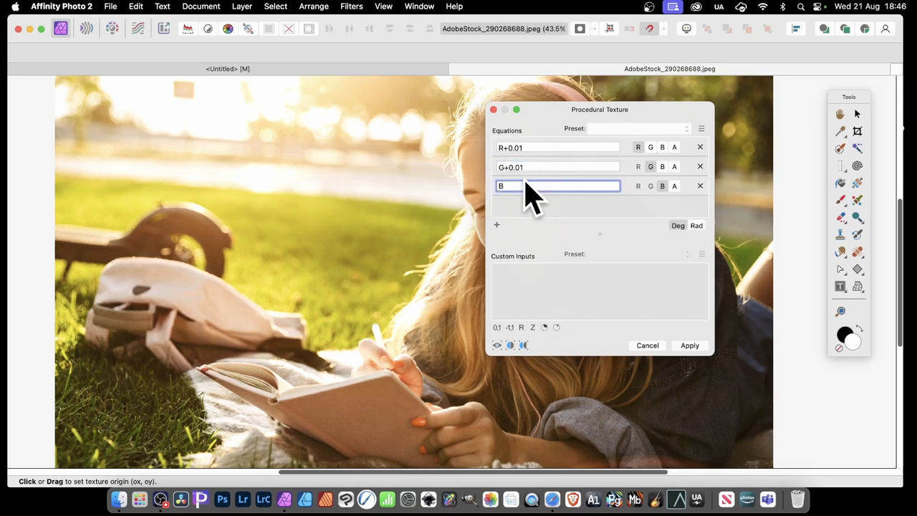
text(+)
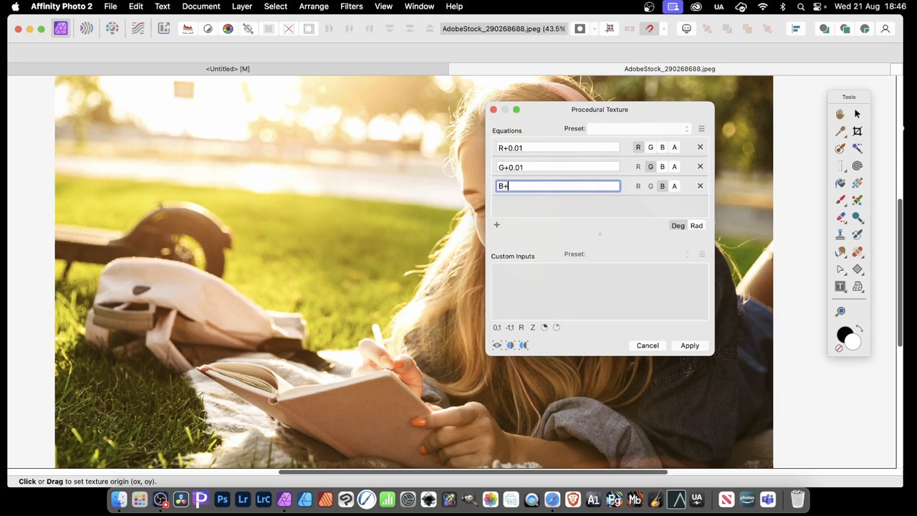
text(0.01)
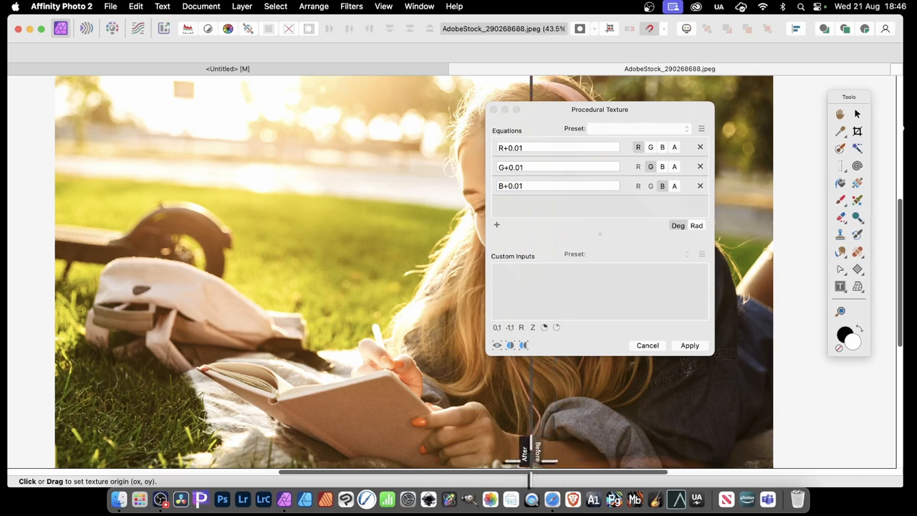
- Move the split divider left and raise the red equation to R+0.41 for an orange tint
drag(530, 451, 429, 451)
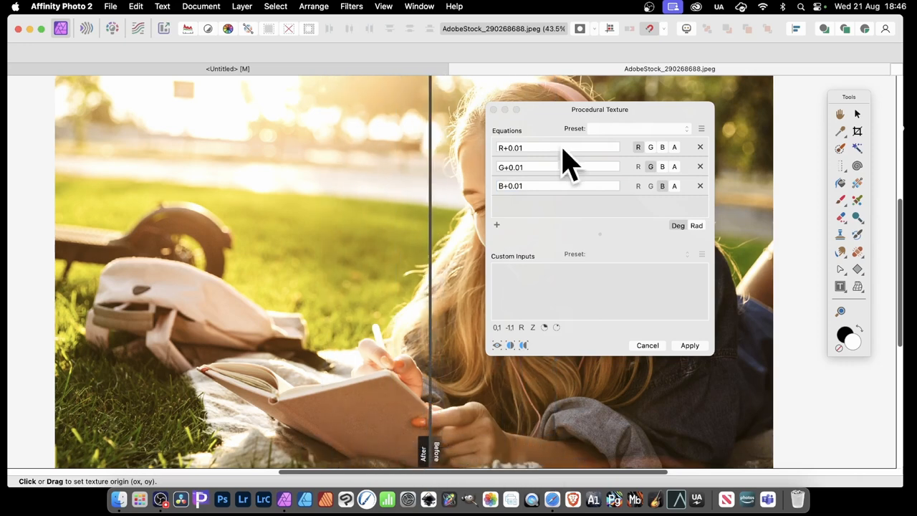
click(557, 147)
text(4)
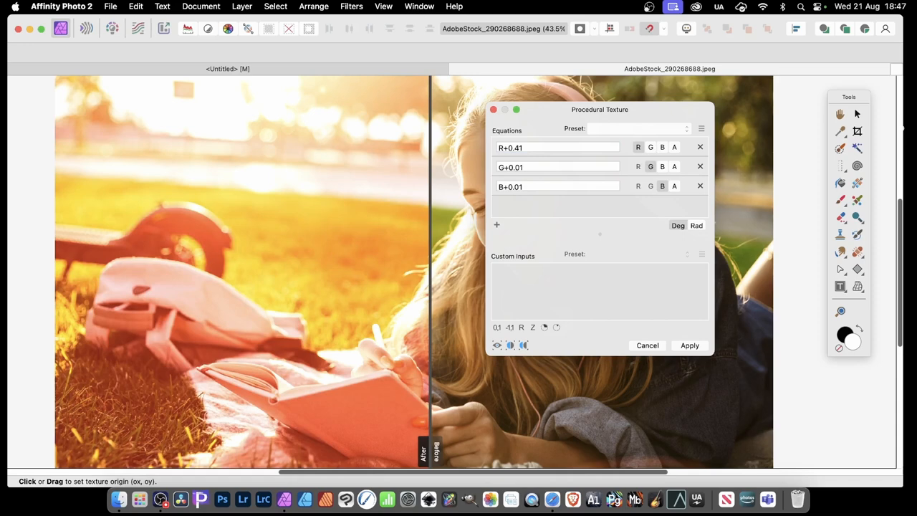
mouse_move(523, 175)
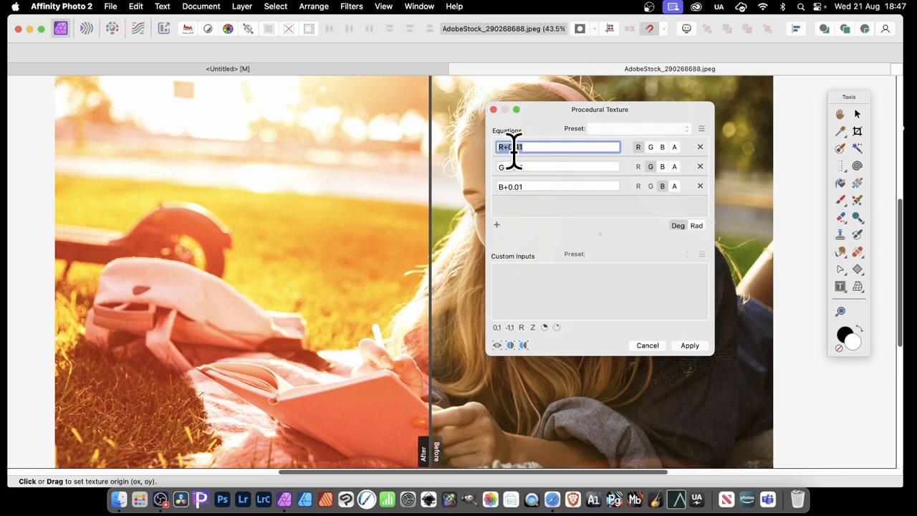
- Rewrite the red equation as R+a/100, removing the orange cast
text(0.4)
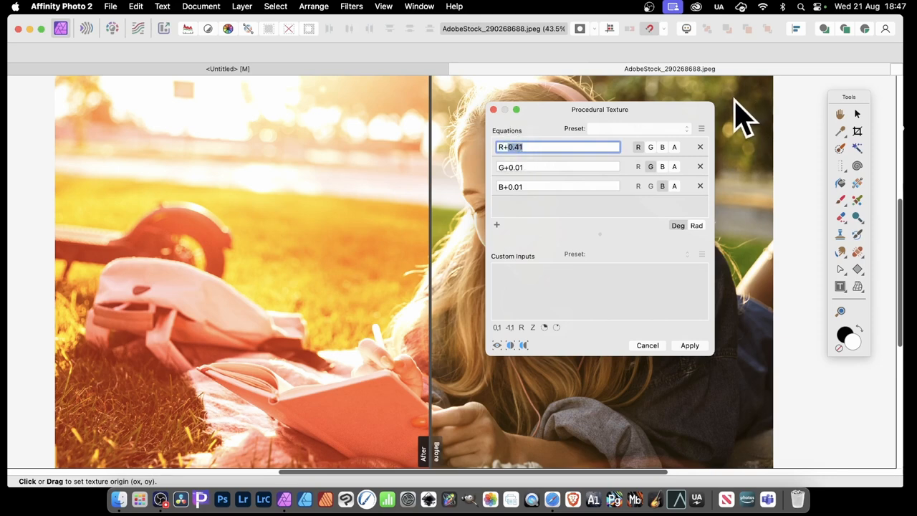
mouse_move(627, 261)
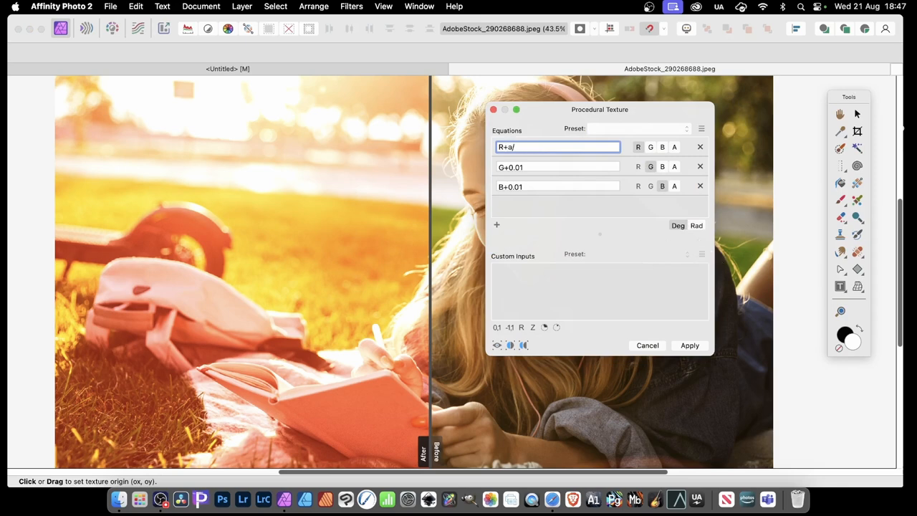
text(100)
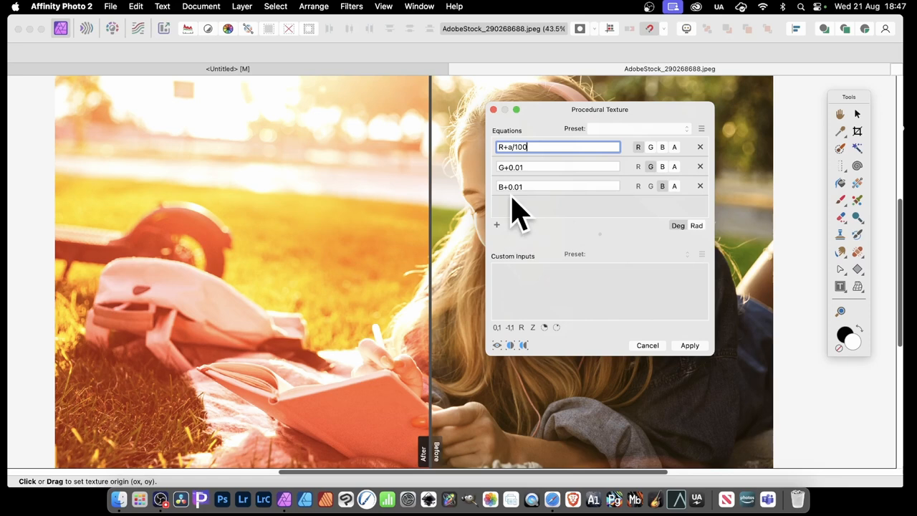
click(557, 167)
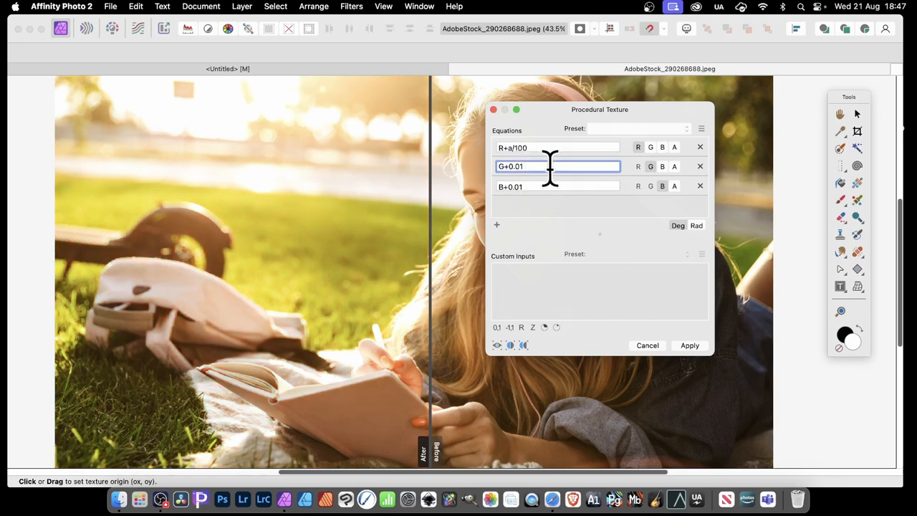
mouse_move(557, 194)
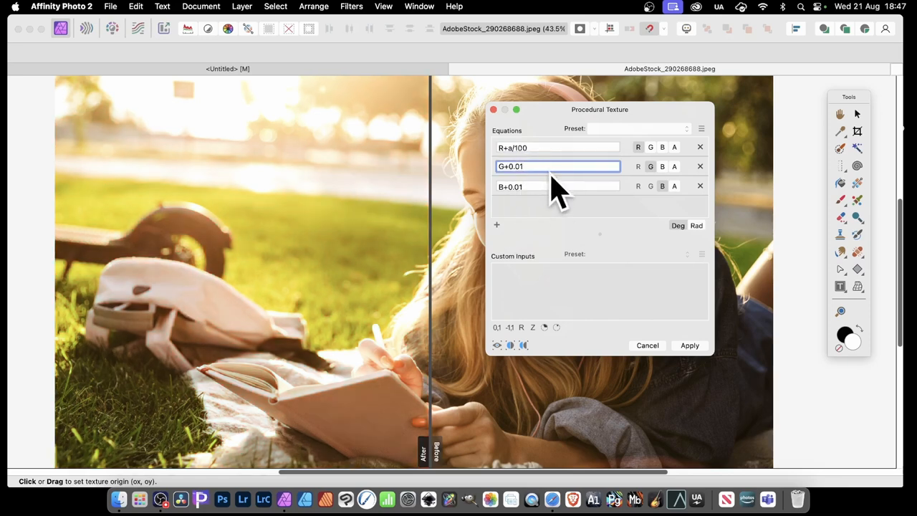
mouse_move(510, 344)
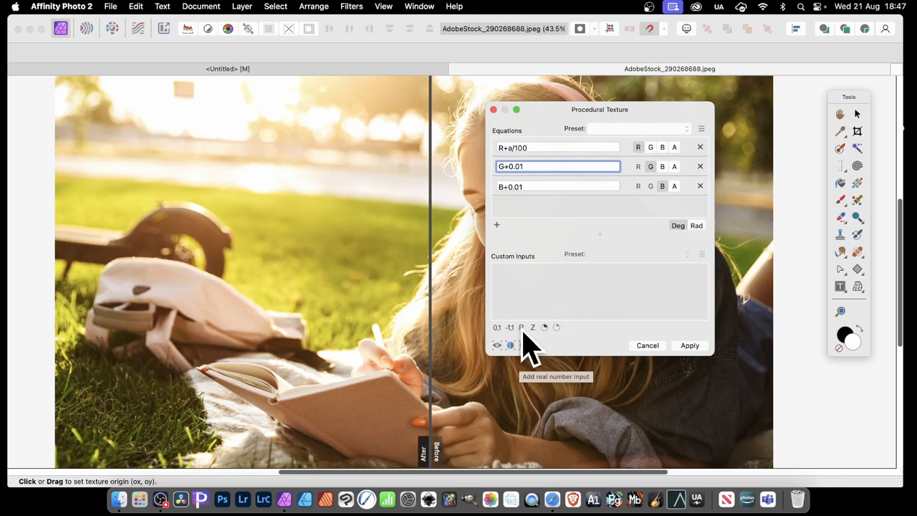
- Add a real-number custom input a set to 41, warming the photo orange again
click(511, 346)
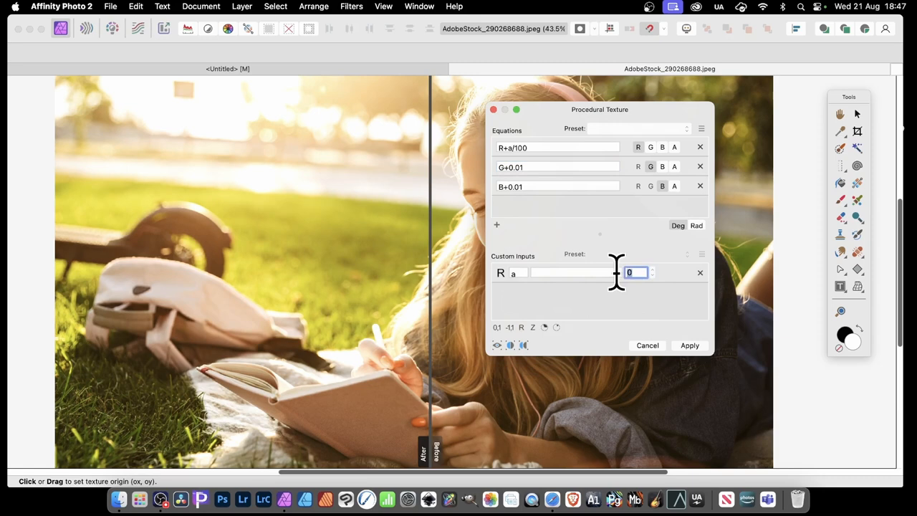
text(41)
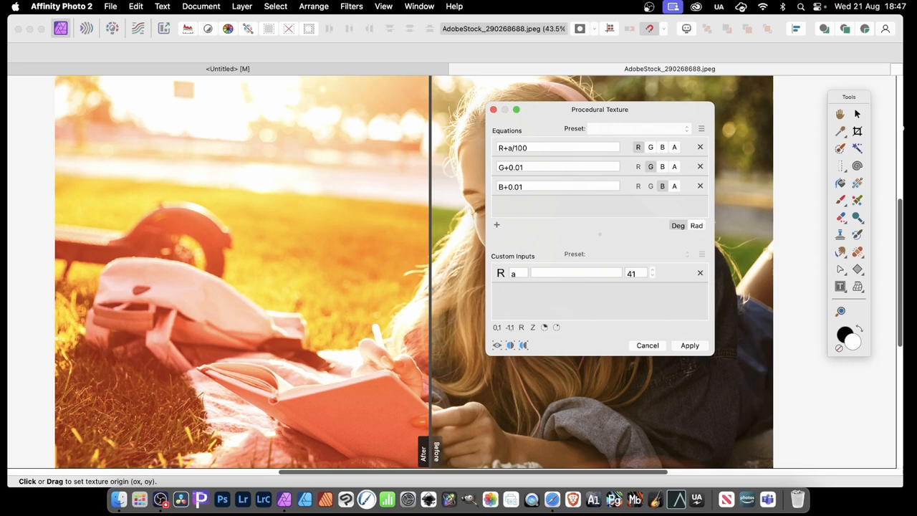
mouse_move(574, 150)
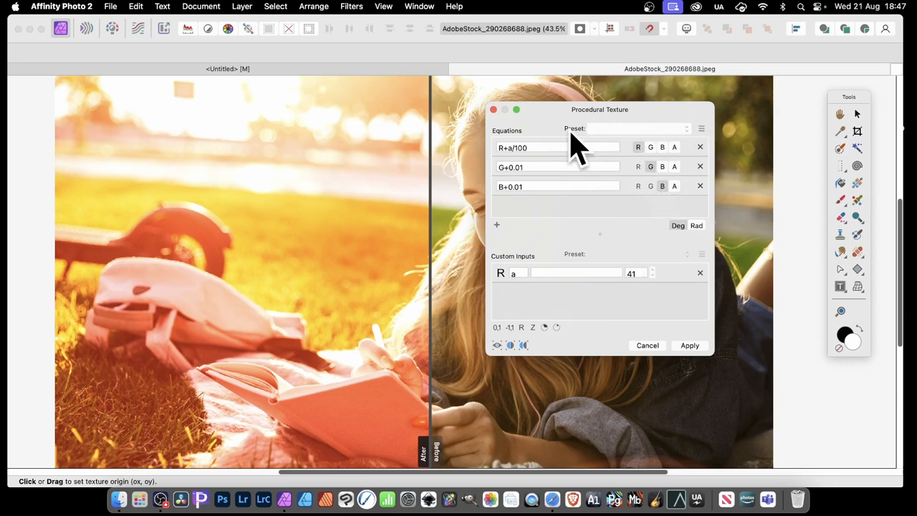
- Save the equations as preset 'Color 1' under Channel adjustments and apply the filter
click(701, 129)
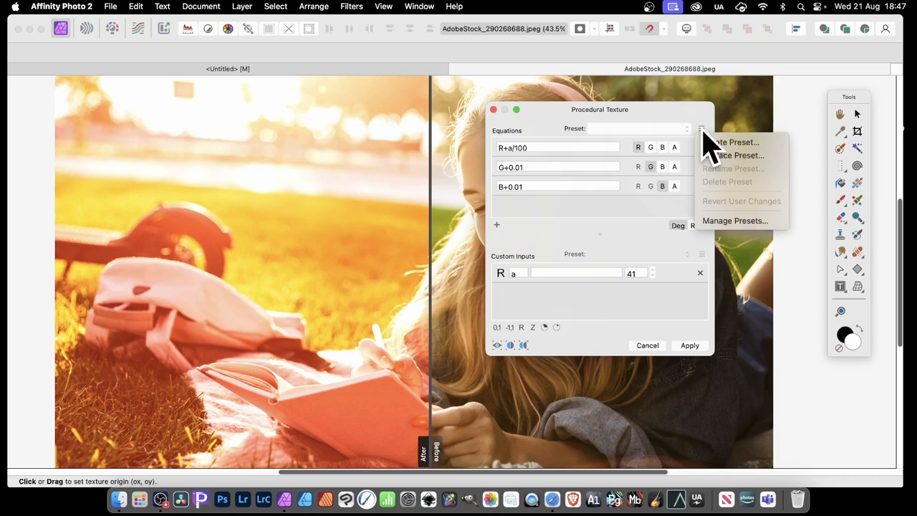
mouse_move(731, 142)
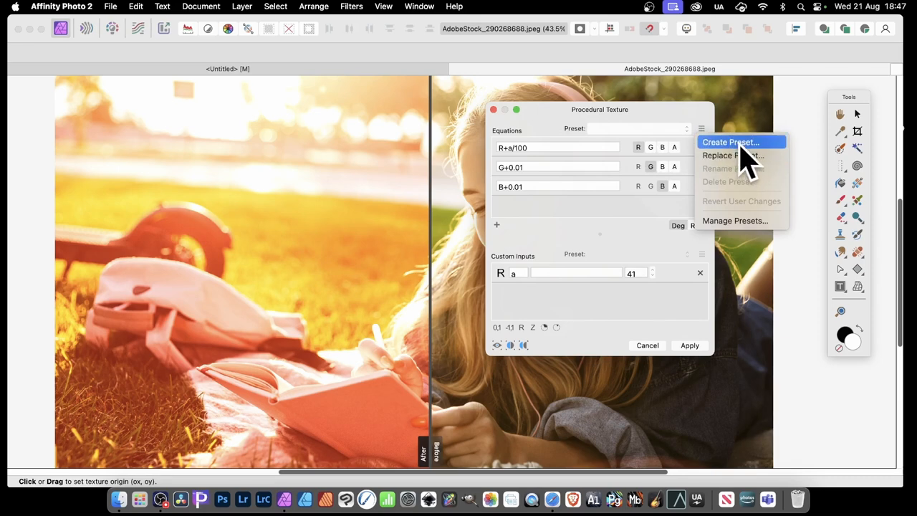
click(730, 142)
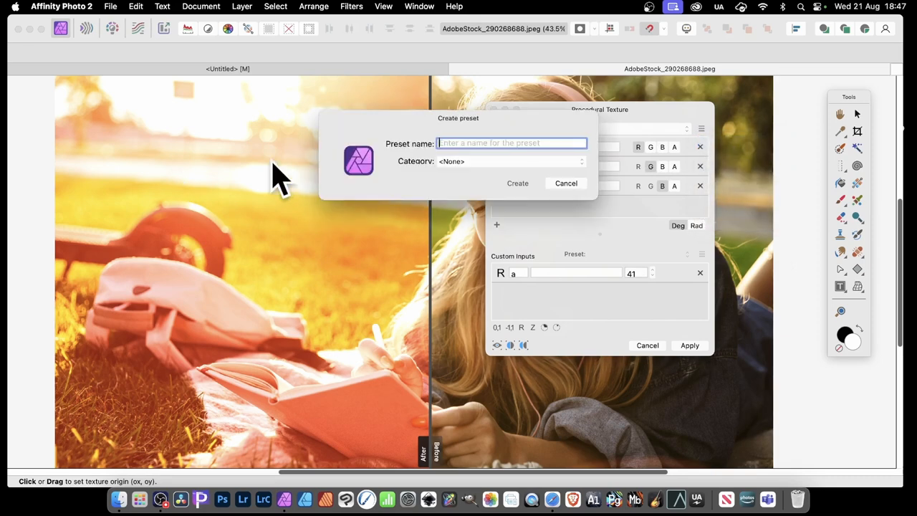
text(Colo)
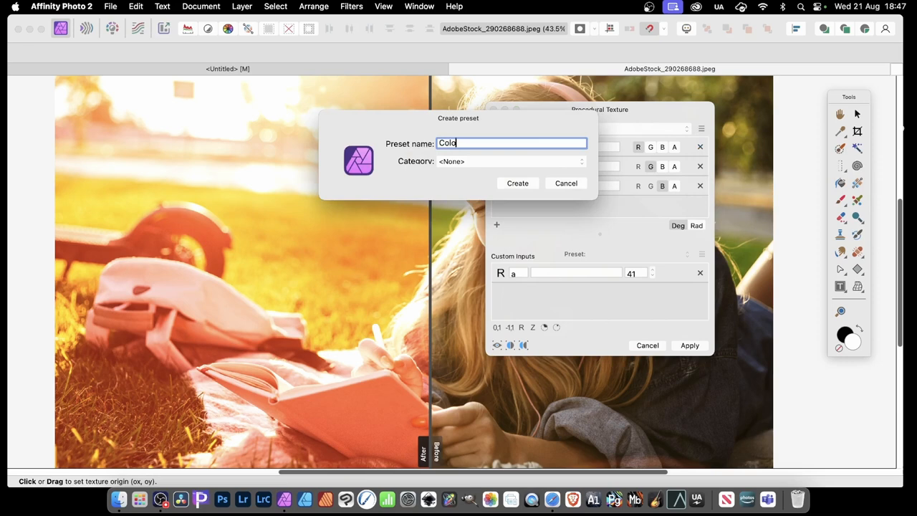
text(r 1)
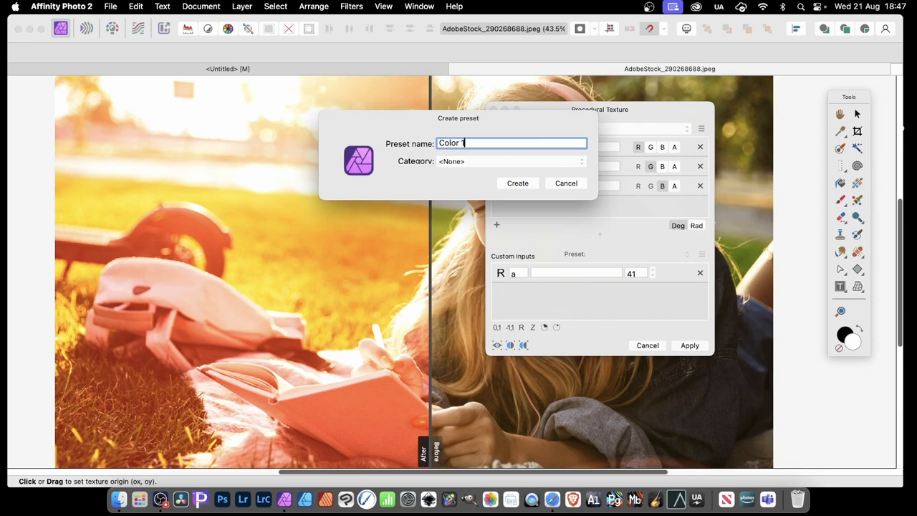
click(509, 161)
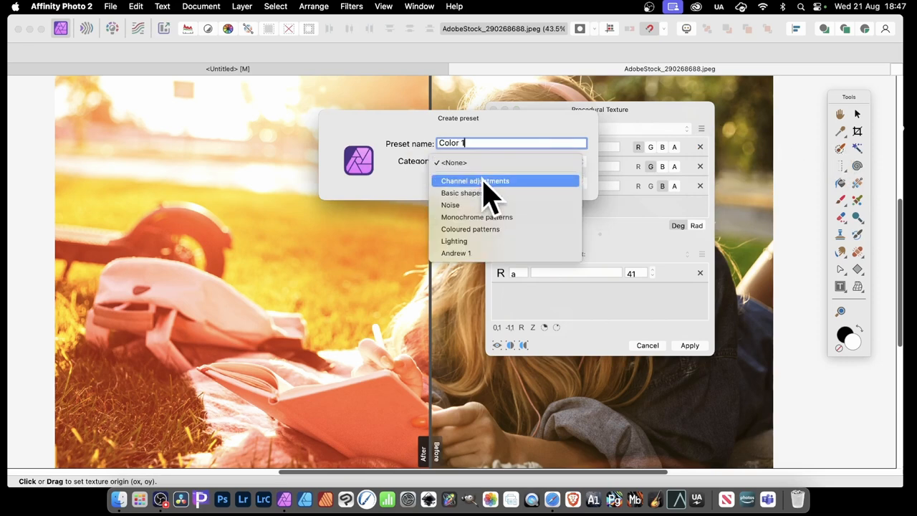
mouse_move(499, 208)
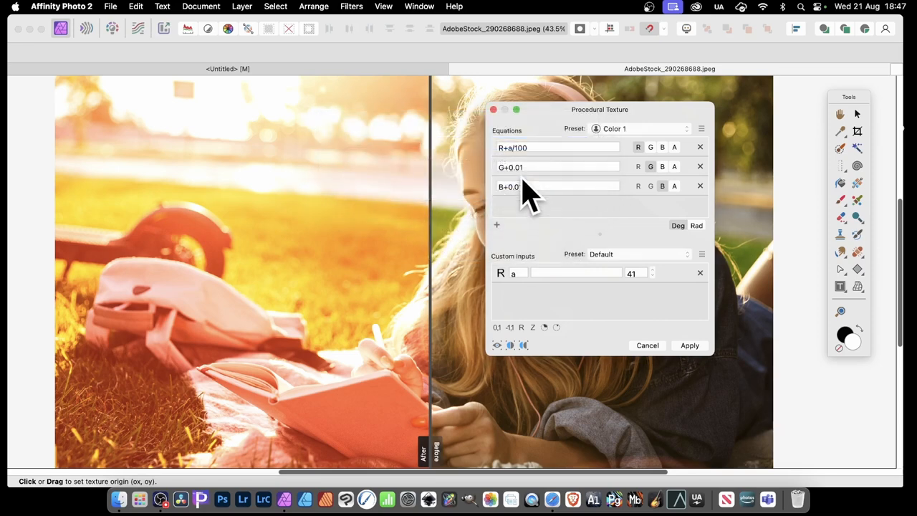
click(690, 344)
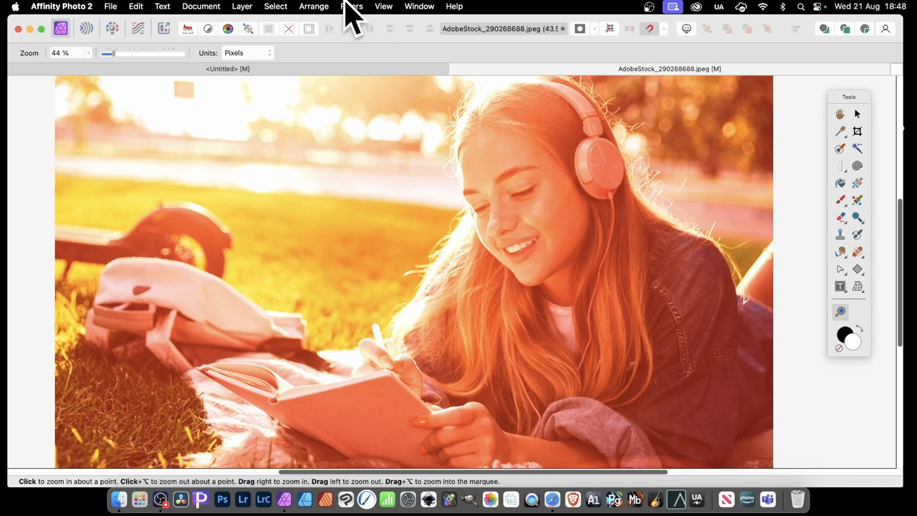
- Add a new live Procedural Texture filter layer from the Layer menu
click(239, 6)
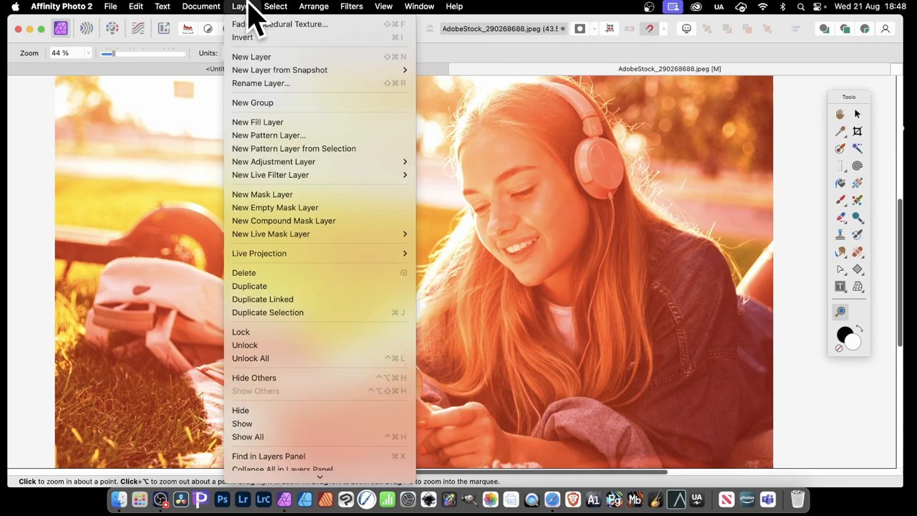
mouse_move(272, 122)
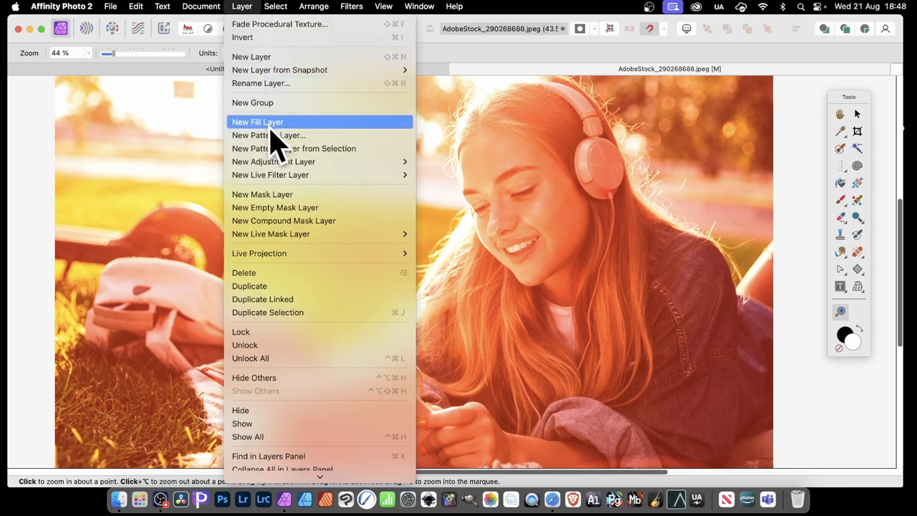
mouse_move(270, 175)
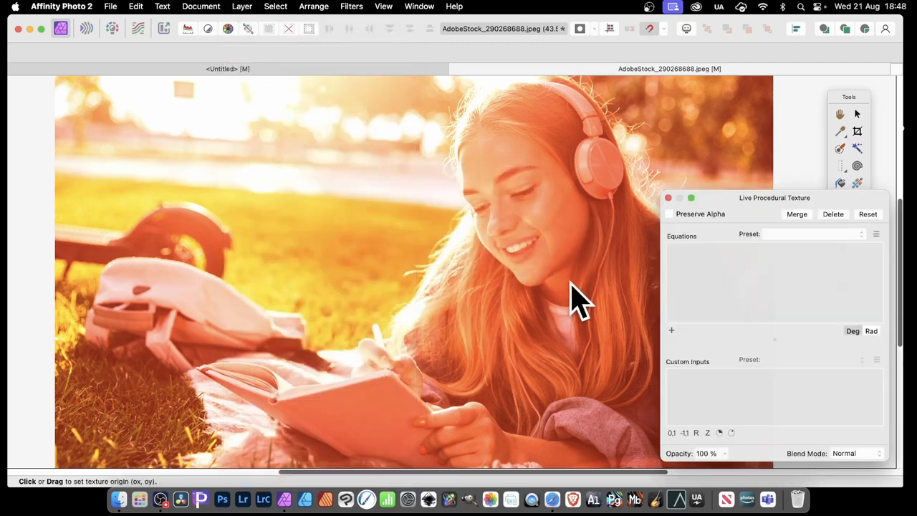
- Load the saved 'Color 1' preset into the live texture layer, deepening the orange cast
drag(774, 198, 331, 118)
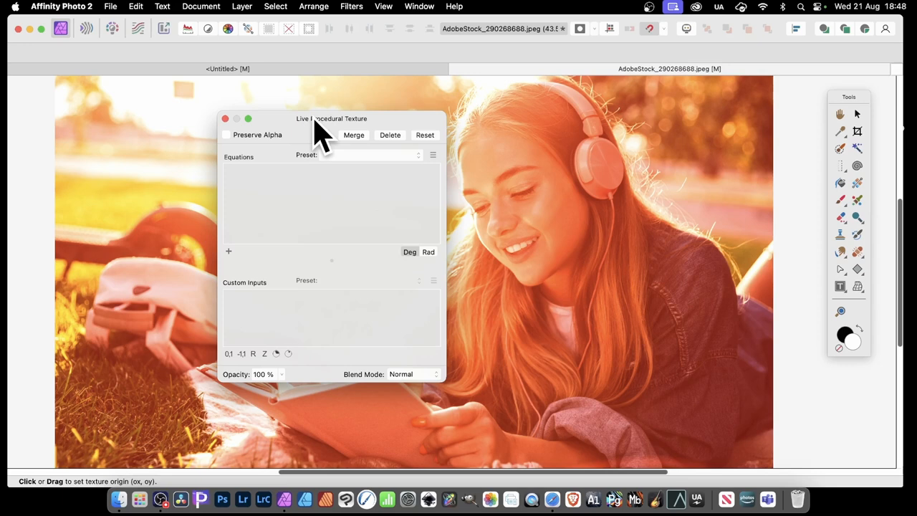
mouse_move(379, 178)
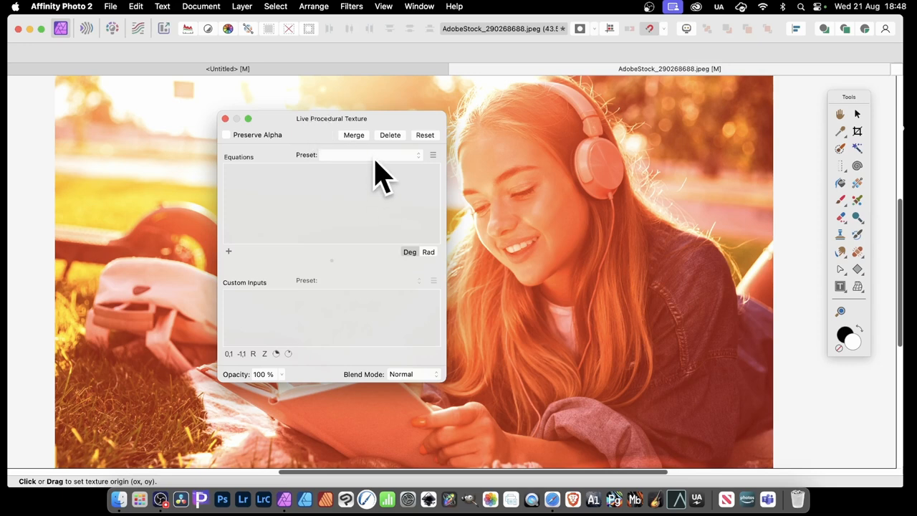
click(418, 154)
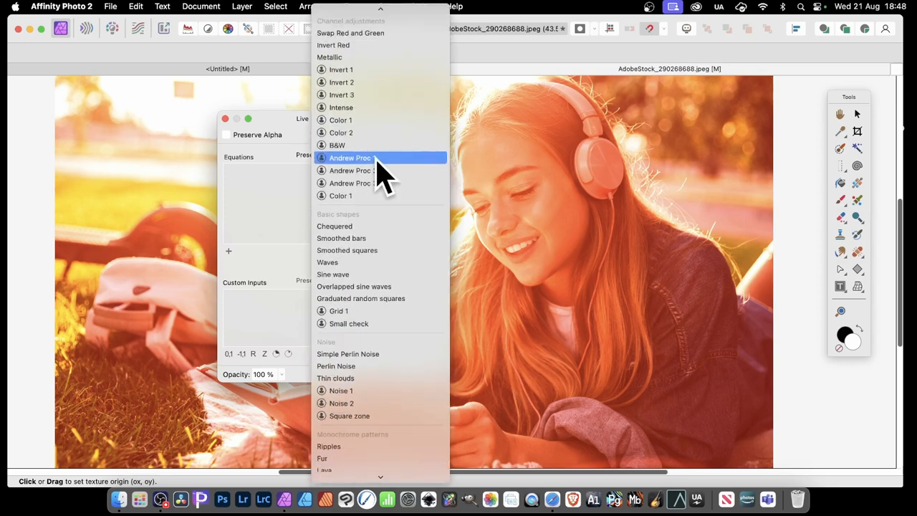
mouse_move(358, 195)
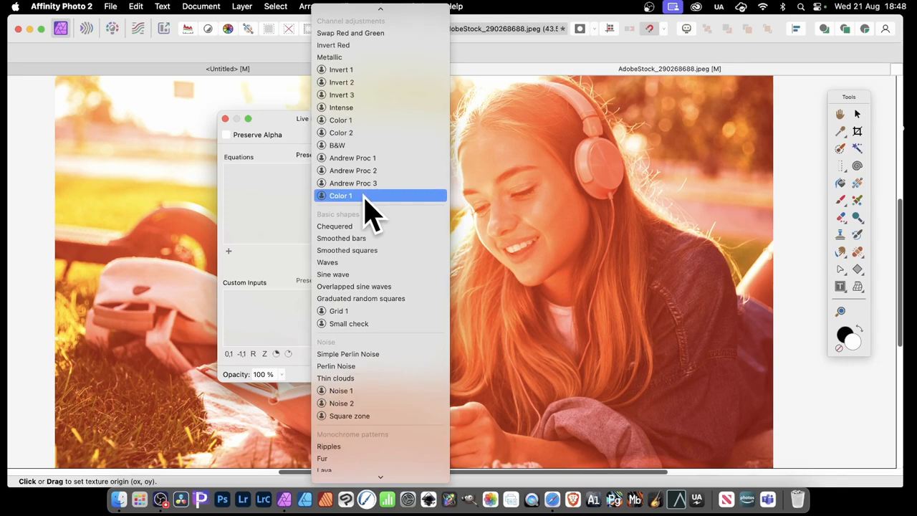
click(341, 195)
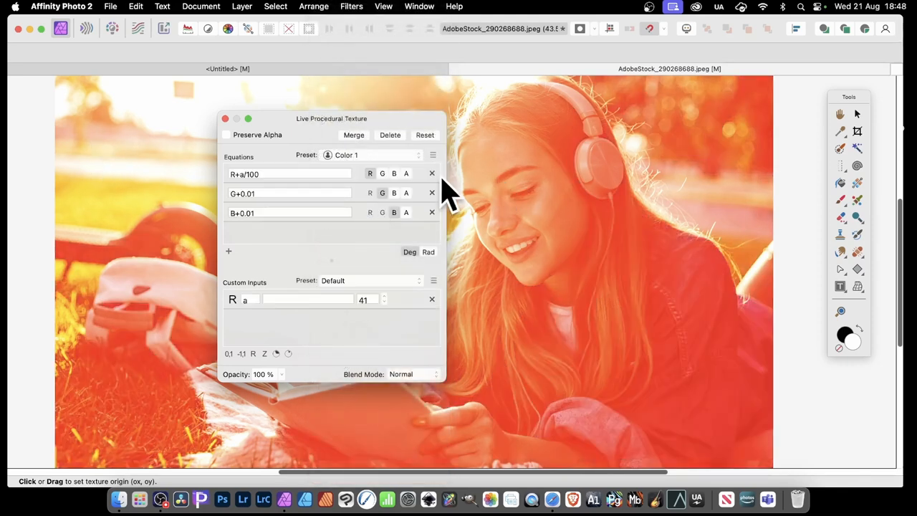
- Drag the live texture's custom input a from 41 to -41 for a cooler greenish tone
drag(331, 119, 396, 114)
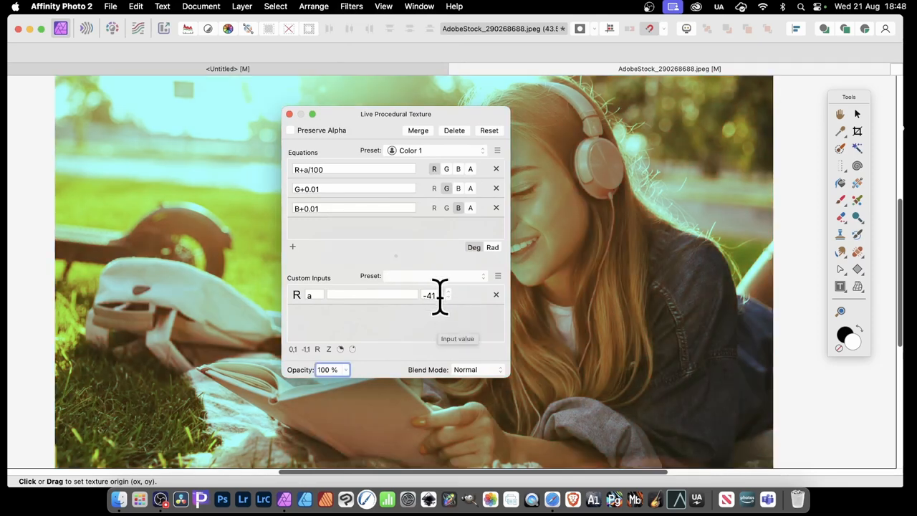
mouse_move(477, 290)
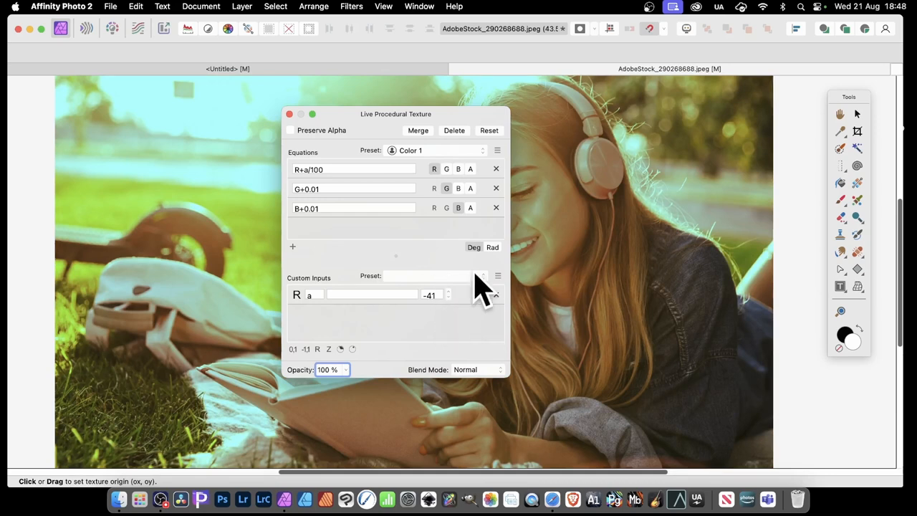
mouse_move(458, 308)
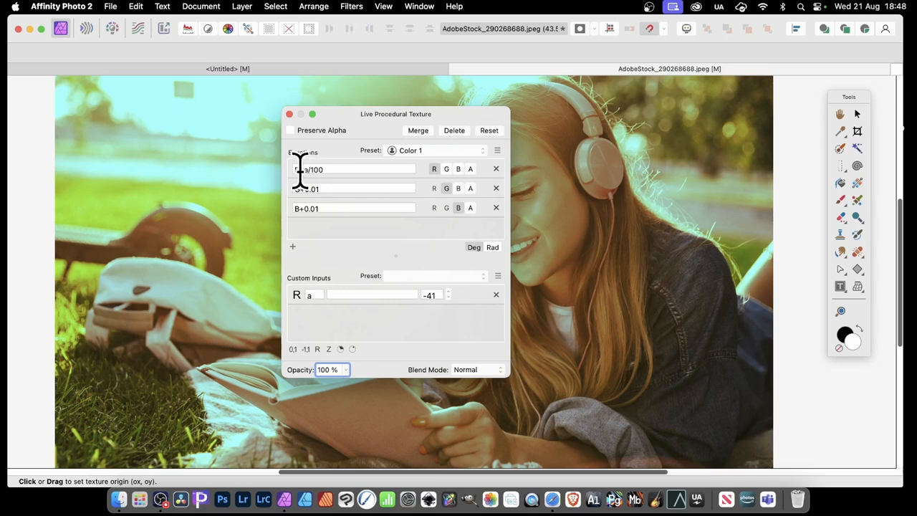
click(351, 169)
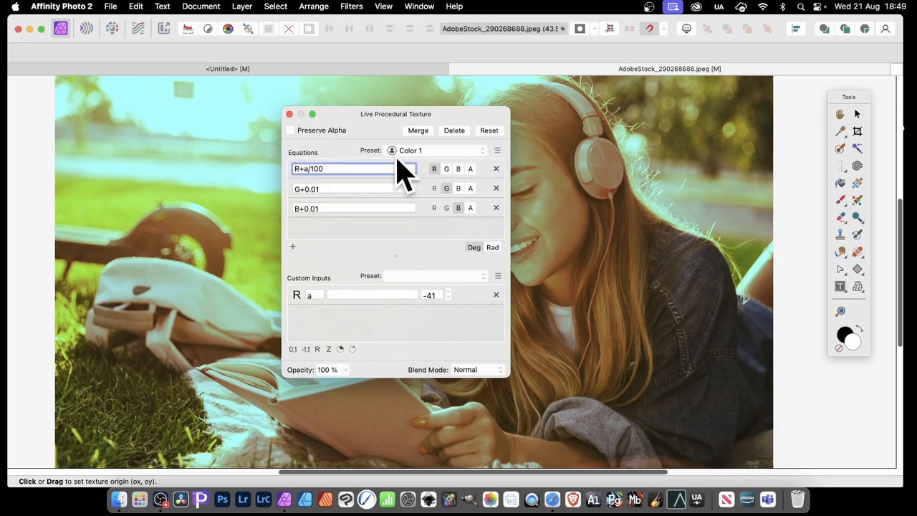